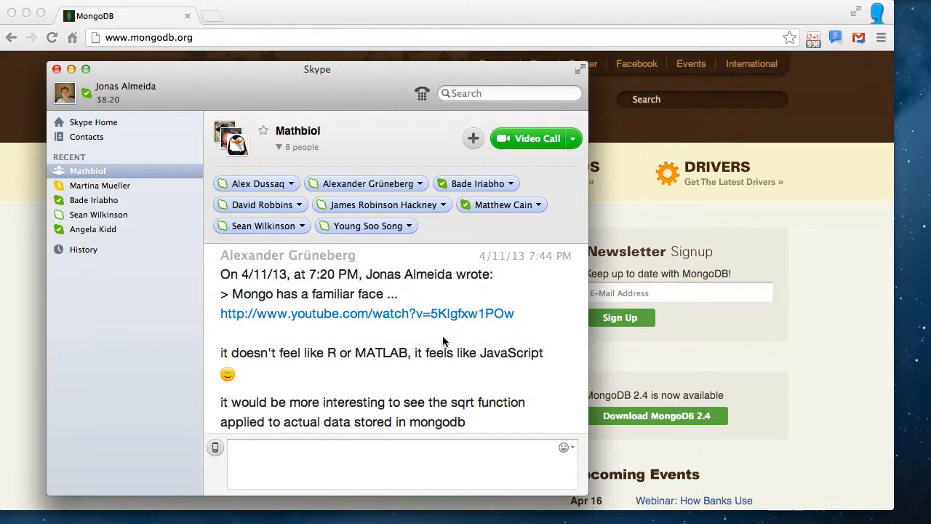
pyautogui.moveTo(281, 275)
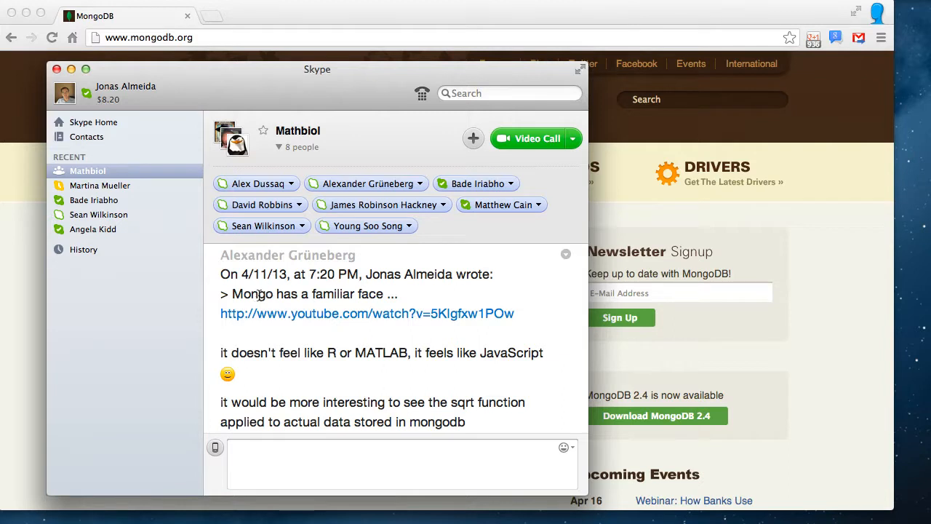
pyautogui.moveTo(342, 365)
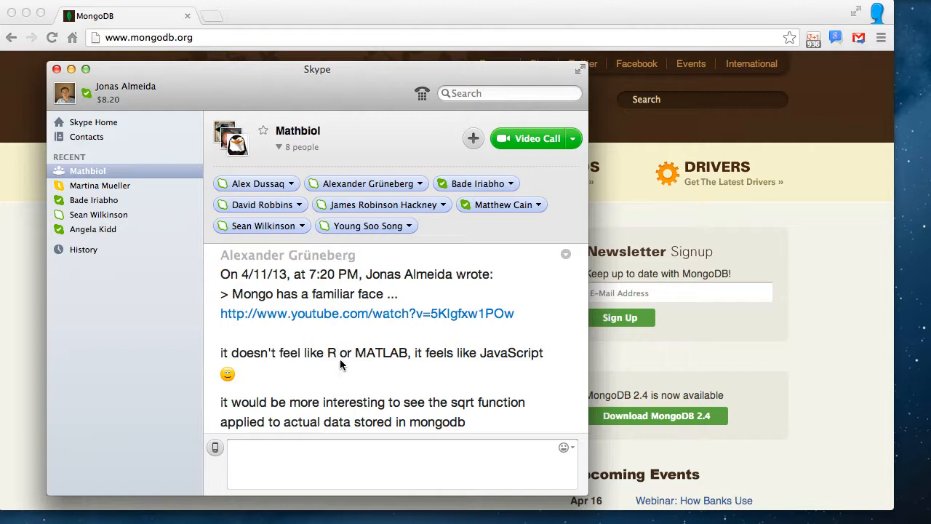
pyautogui.moveTo(342, 362)
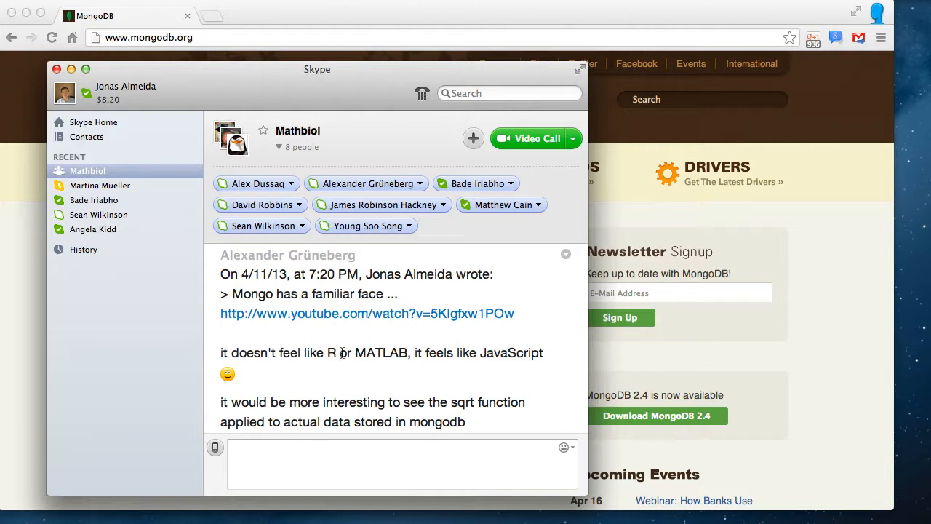
pyautogui.moveTo(219, 355)
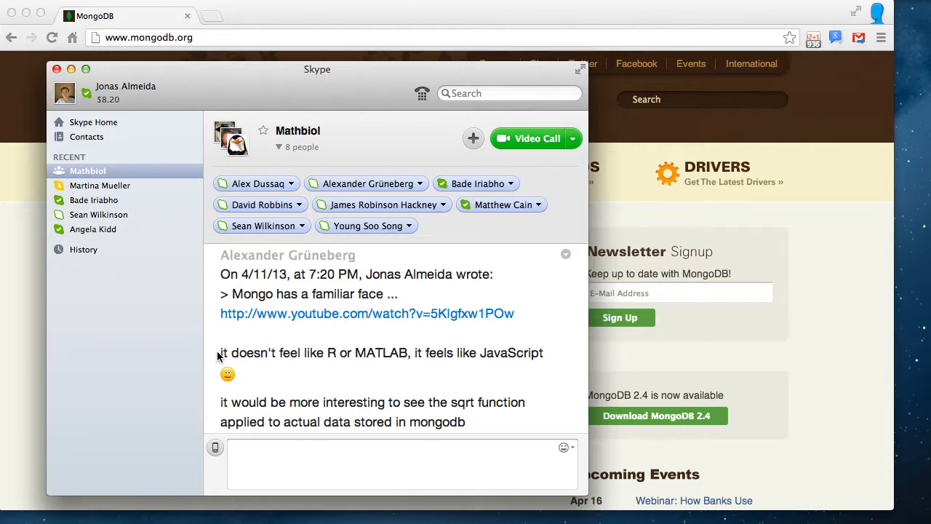
pyautogui.moveTo(296, 353)
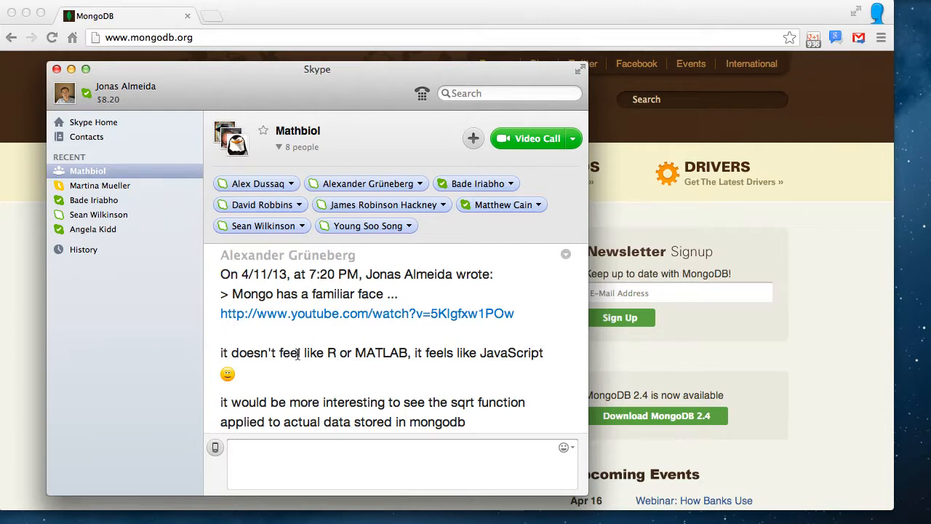
pyautogui.moveTo(361, 366)
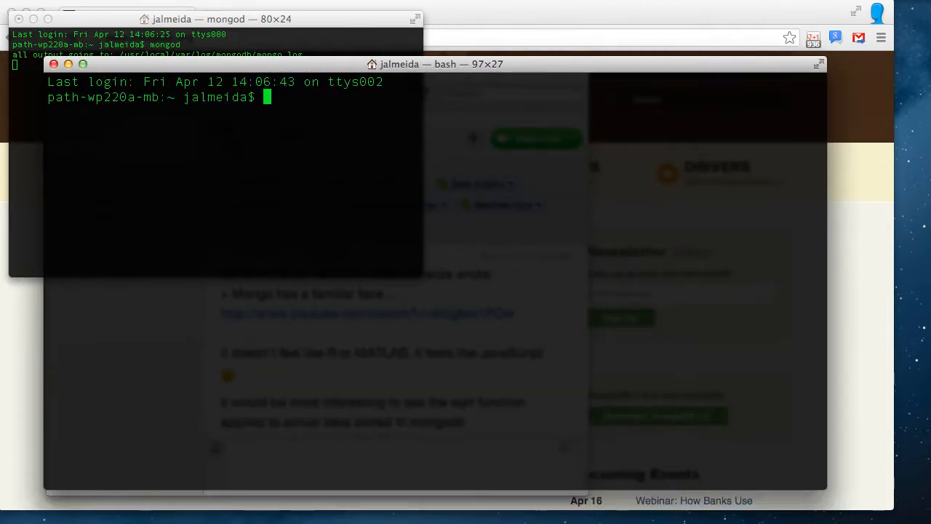
# Launch the MongoDB shell with the mongo command, connecting to the test database.
pyautogui.write('mongo')
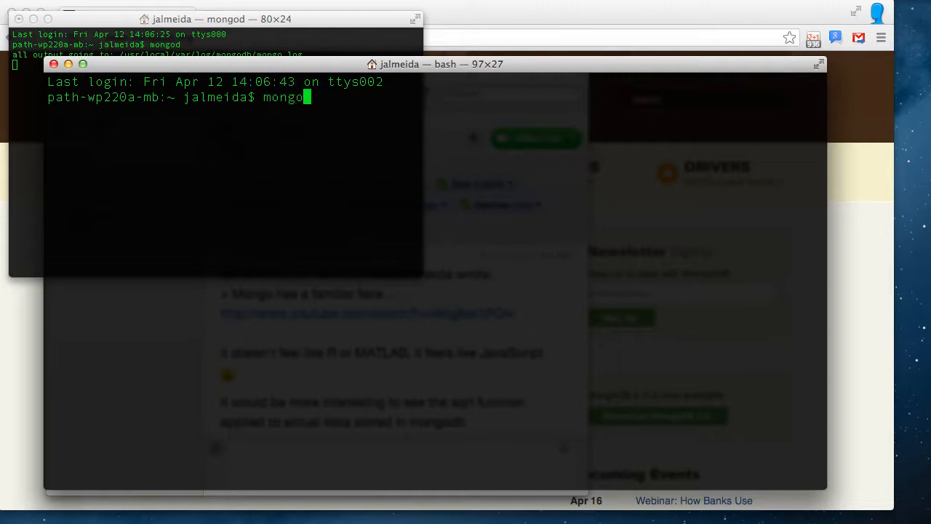
pyautogui.press('return')
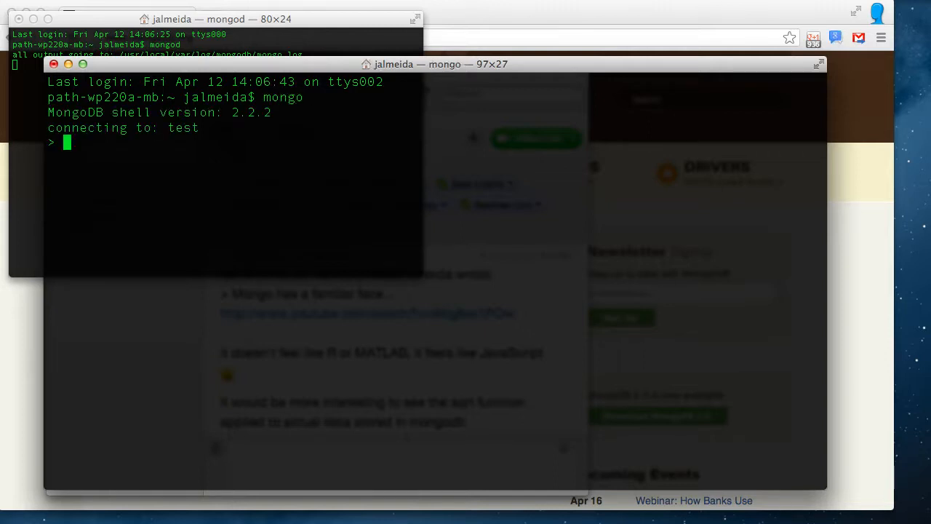
# List the existing databases with show dbs and switch to the lala database.
pyautogui.write('show dbs')
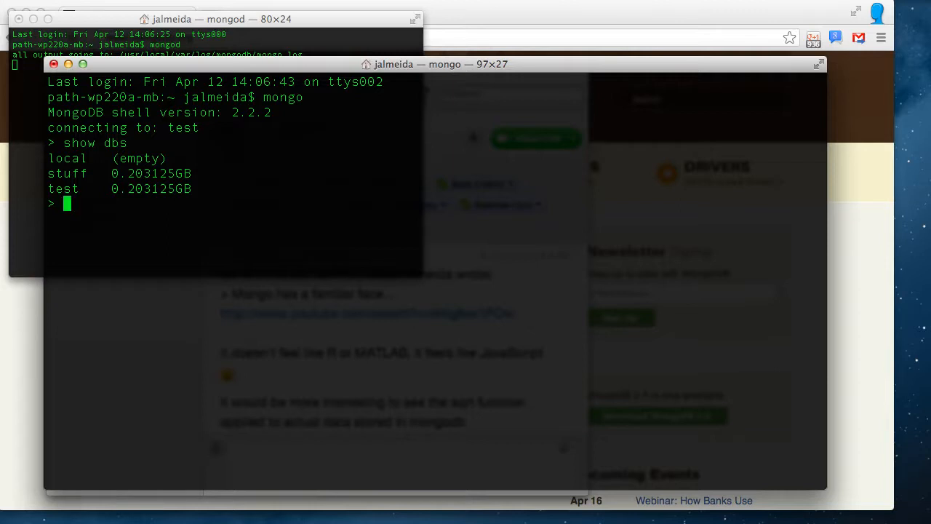
pyautogui.write('use')
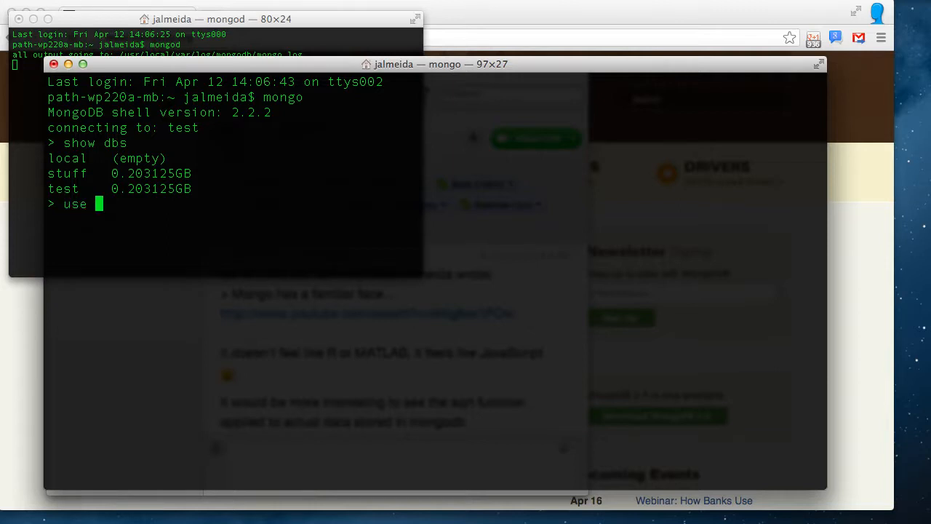
pyautogui.write('lala')
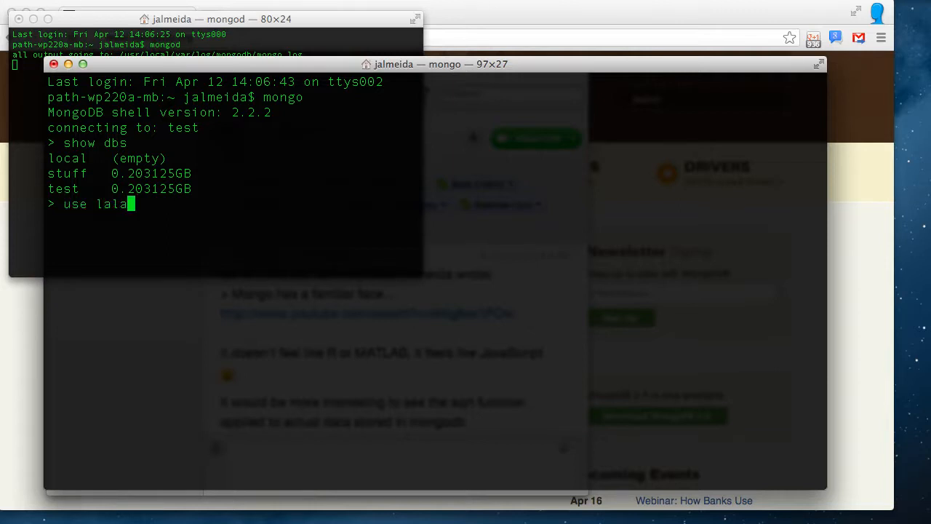
pyautogui.press('Return')
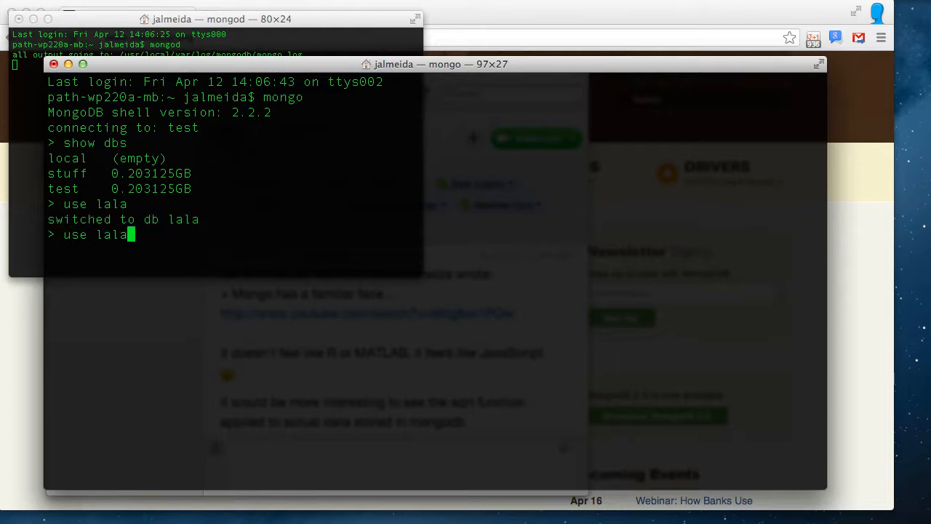
# List the databases again and print the current database, lala, with db.
pyautogui.press('Return')
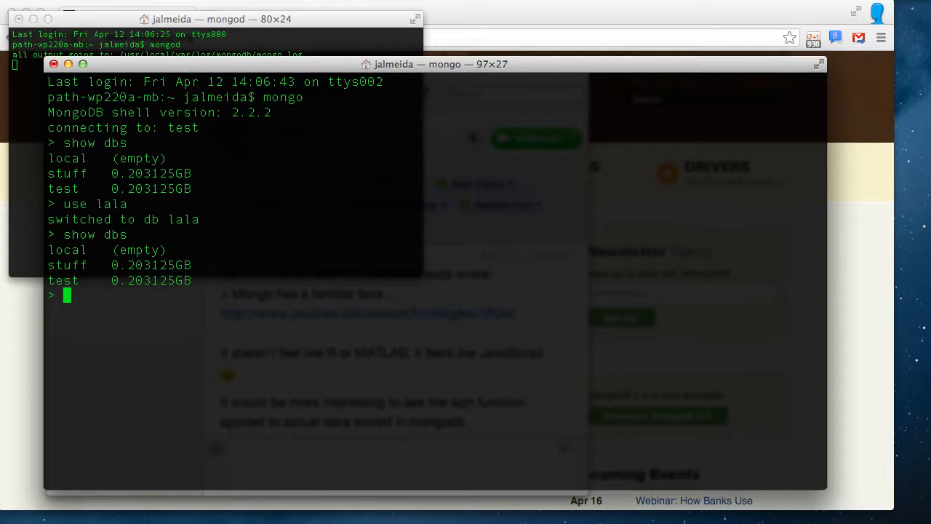
pyautogui.write('d')
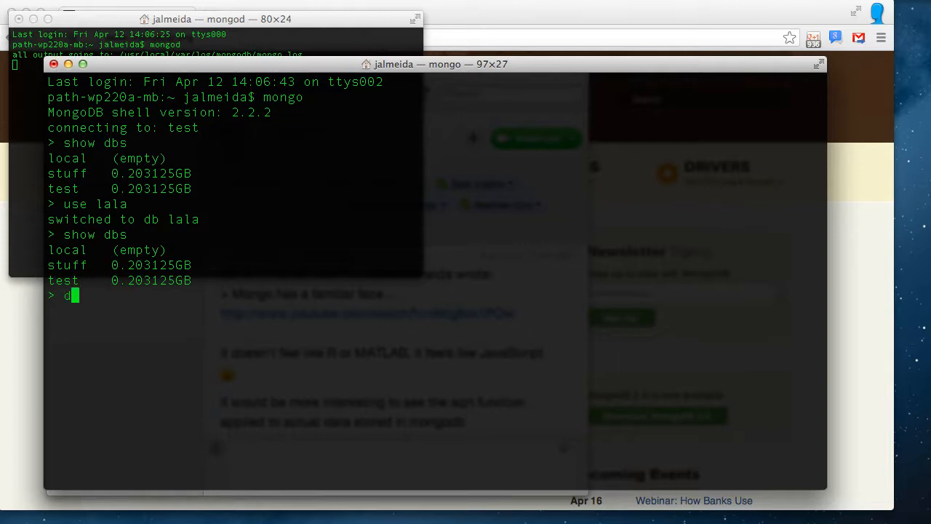
pyautogui.press('Return')
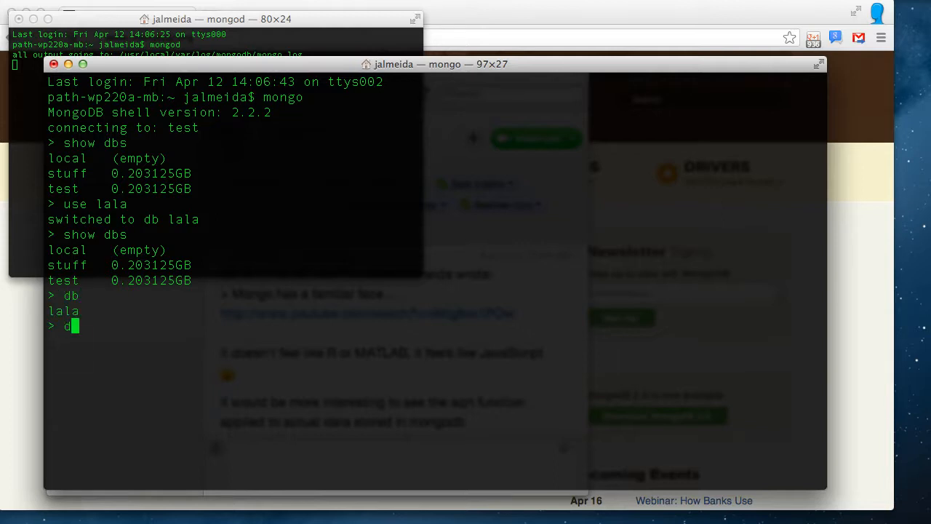
pyautogui.write('.')
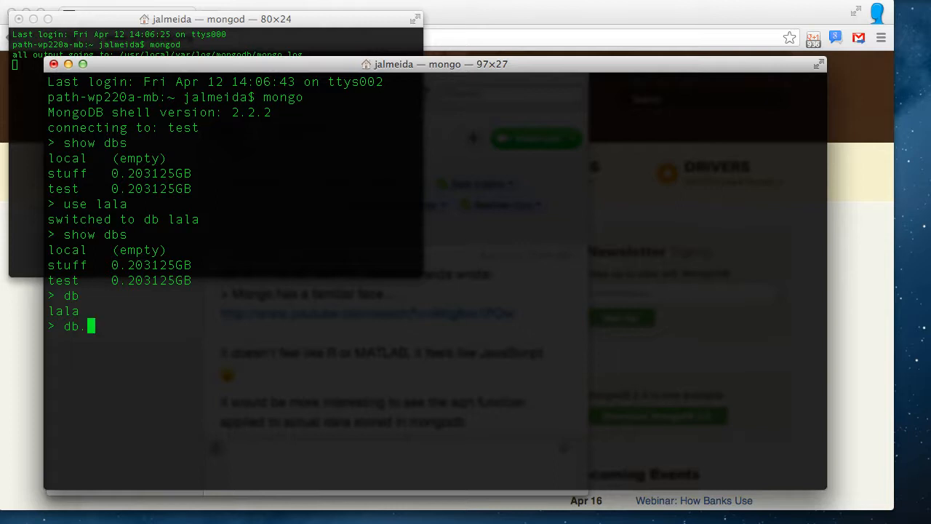
# Run db.lele.save({'x':[1,2,3,4,5,6,7,8,9]}) to store the array document.
pyautogui.write('lele.')
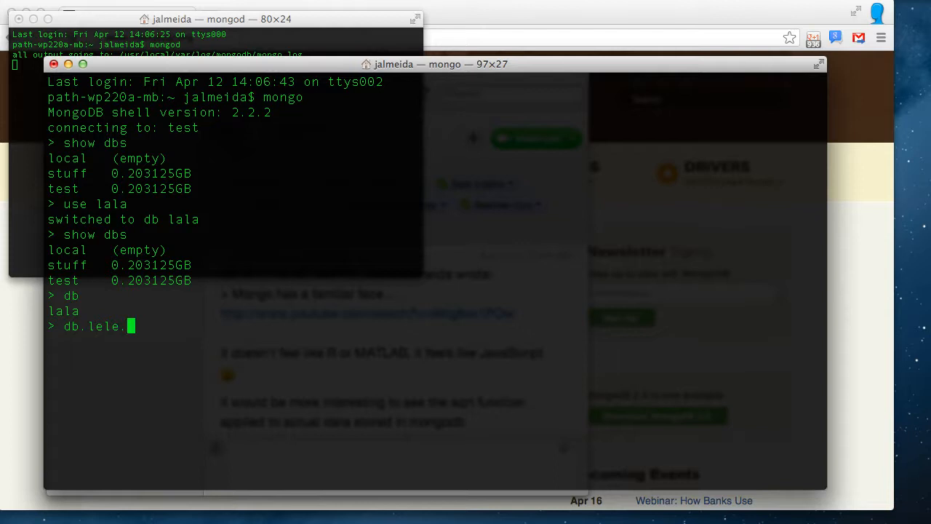
pyautogui.write('save')
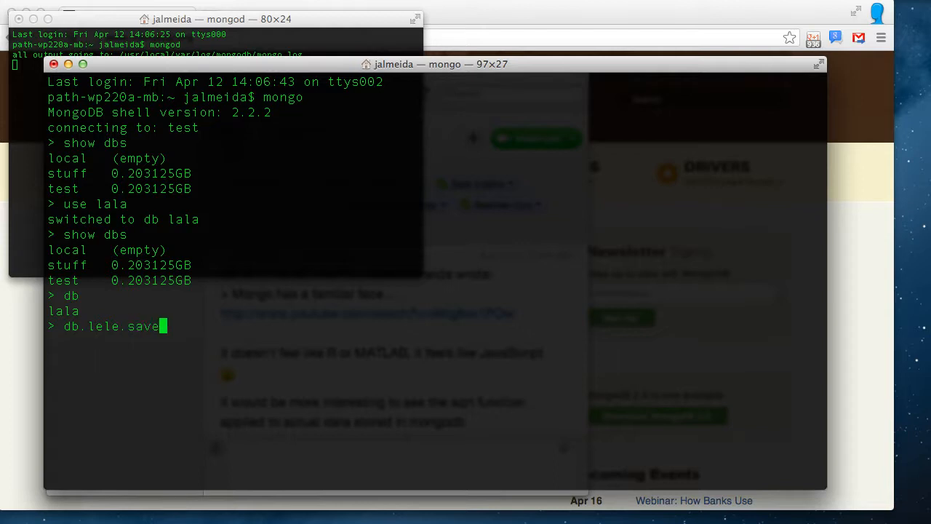
pyautogui.write('{')
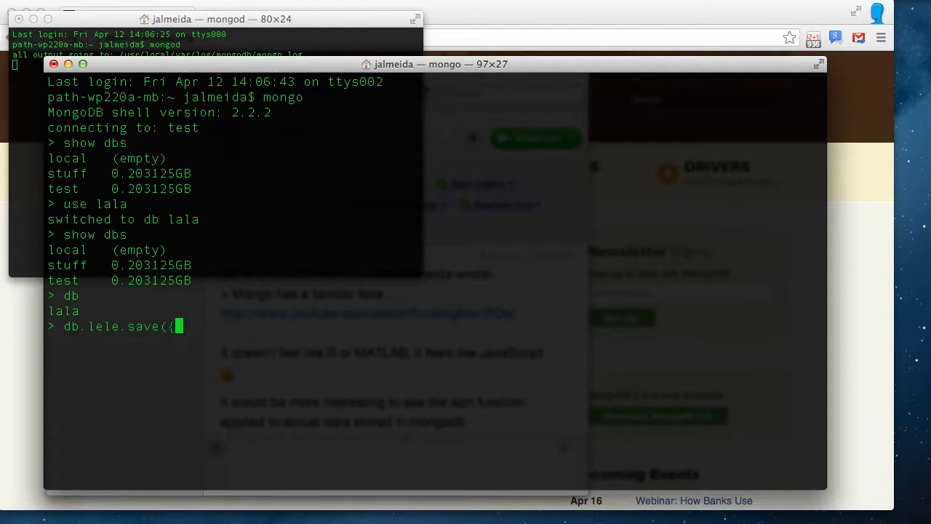
pyautogui.write("'x")
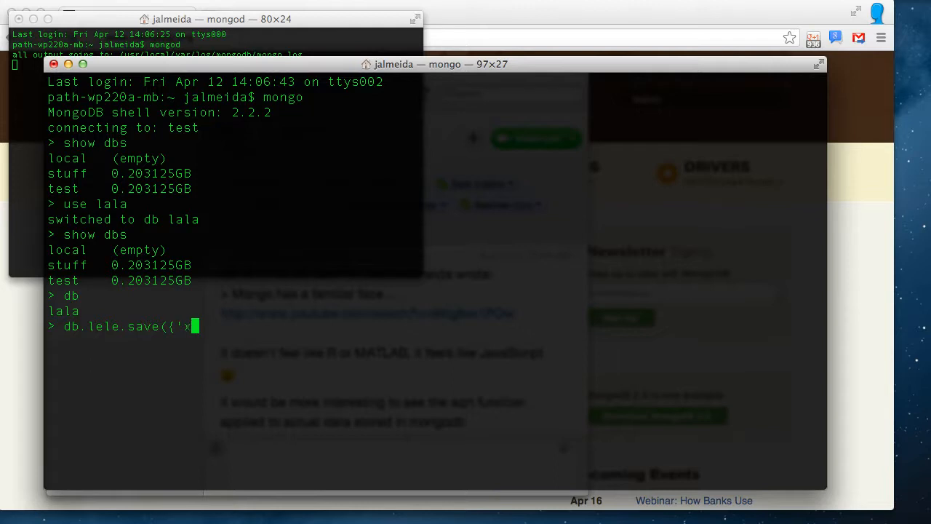
pyautogui.write("':[")
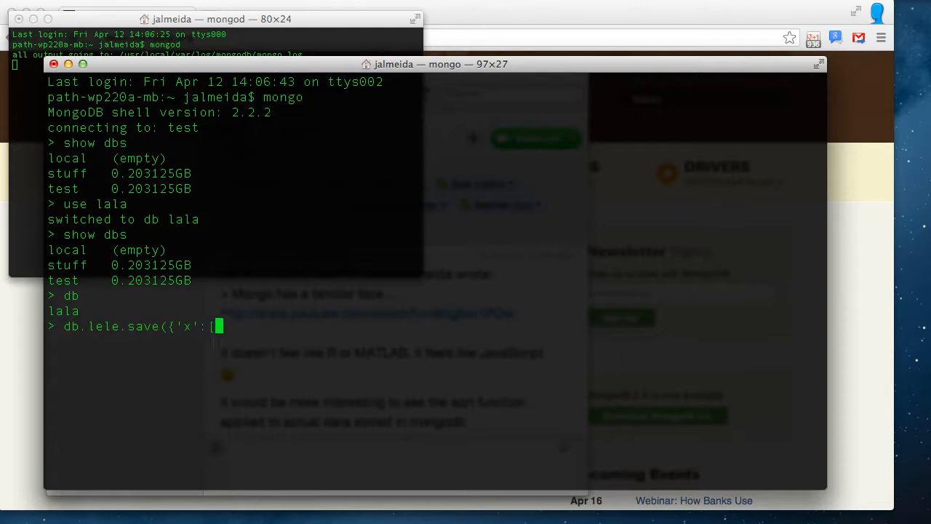
pyautogui.write('1,2,3,4,5,6')
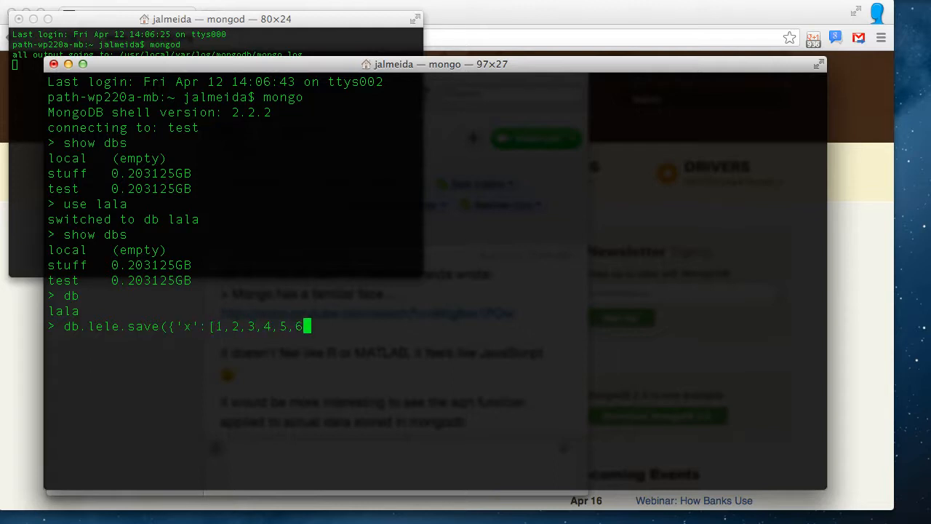
pyautogui.write(',7,8,9]')
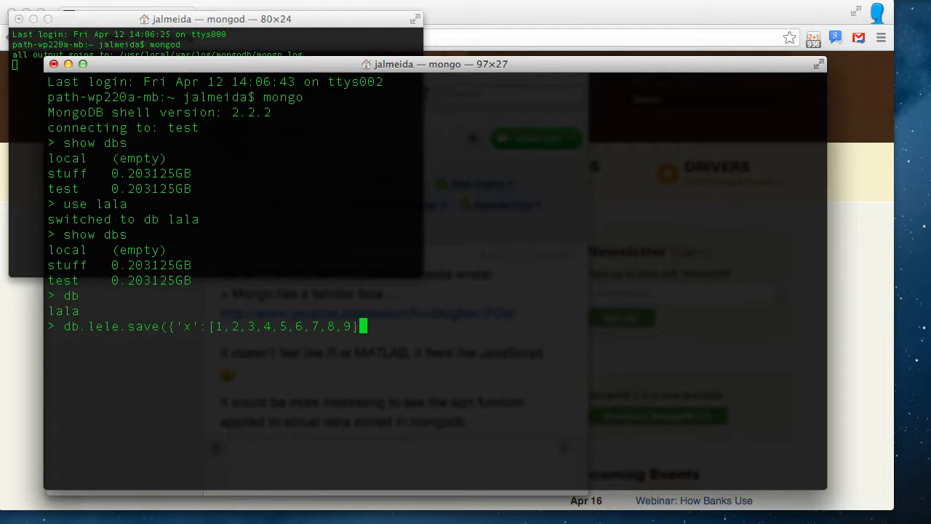
pyautogui.write('})')
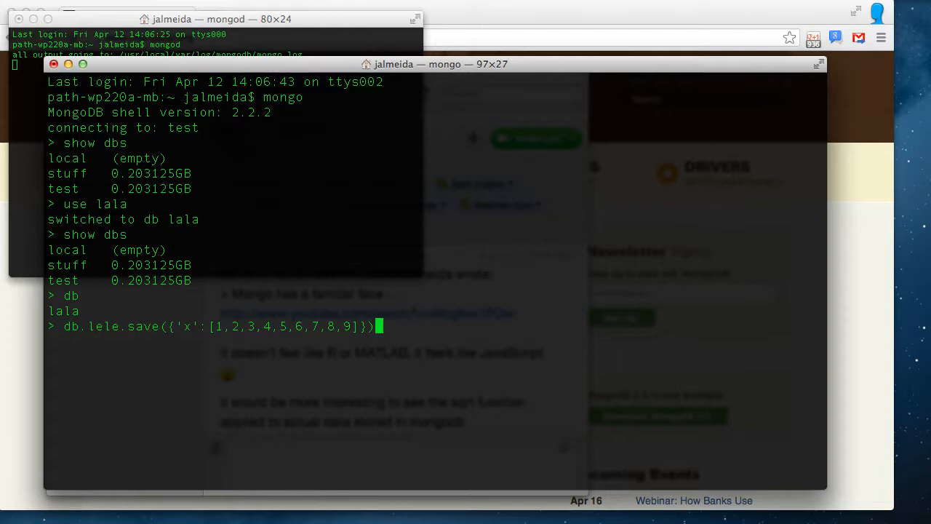
pyautogui.press('Return')
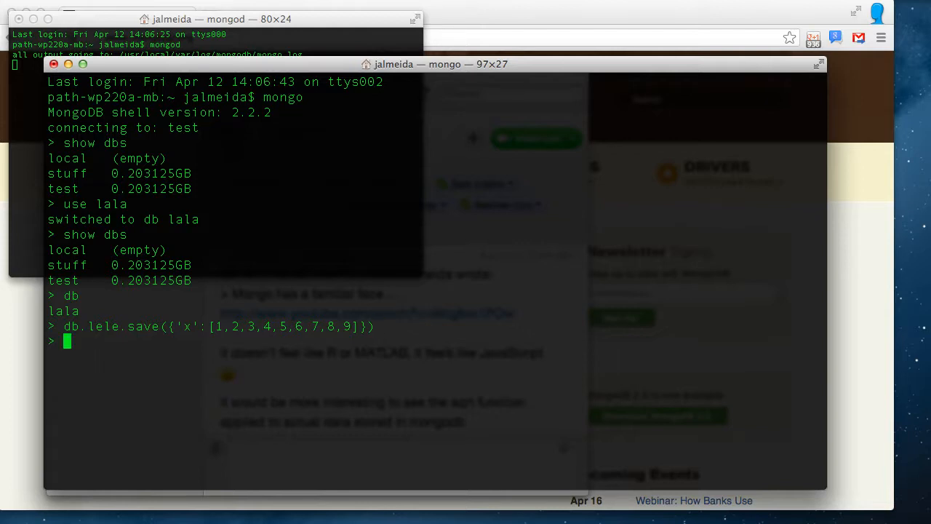
# Run show dbs to confirm lala now appears at 0.203125GB.
pyautogui.write('dbs')
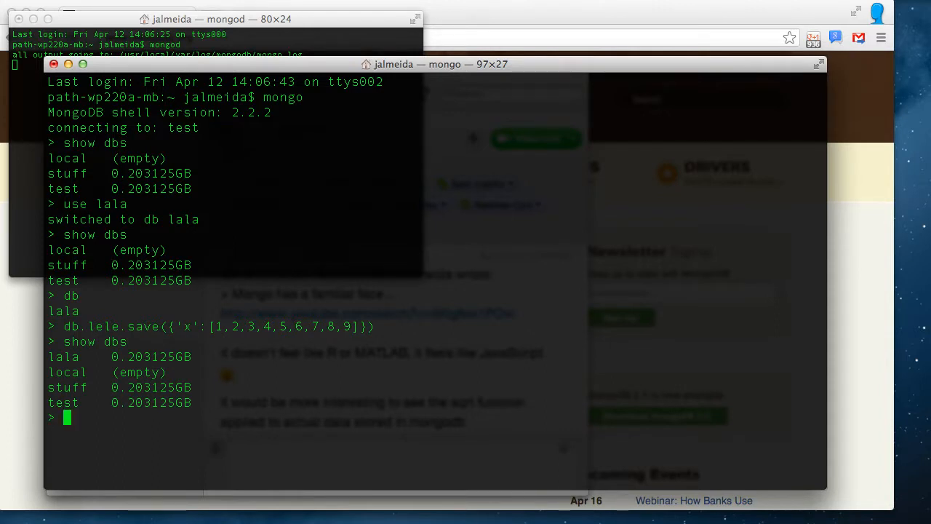
pyautogui.write('db')
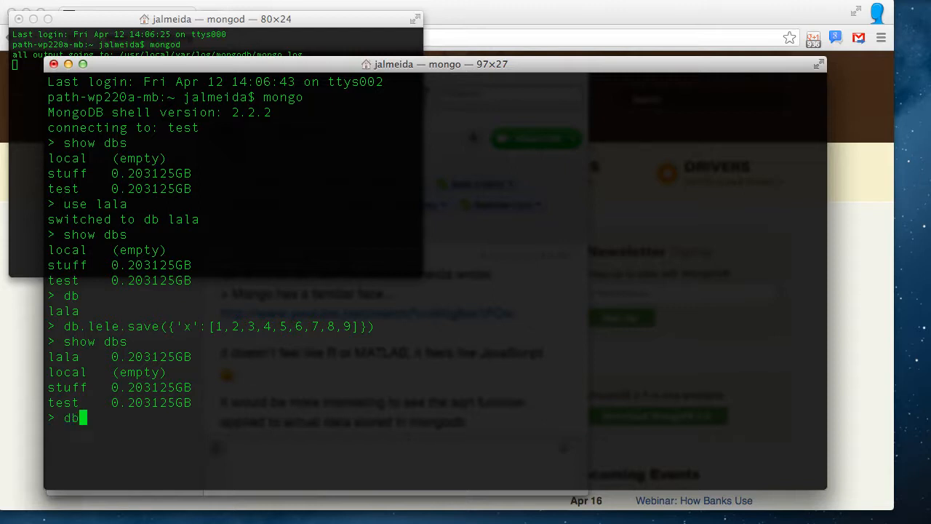
# Query db.lele.find() to show the saved document with x 1 through 9.
pyautogui.write('.')
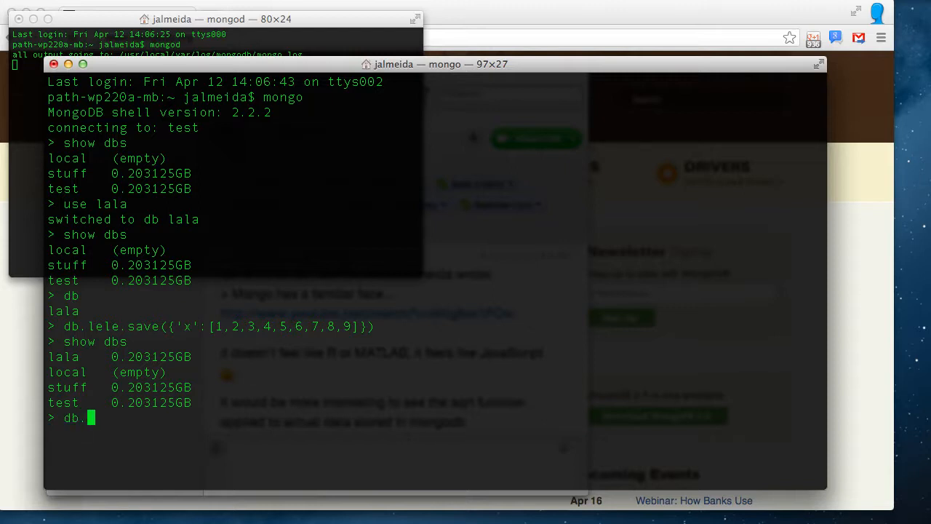
pyautogui.write('lele')
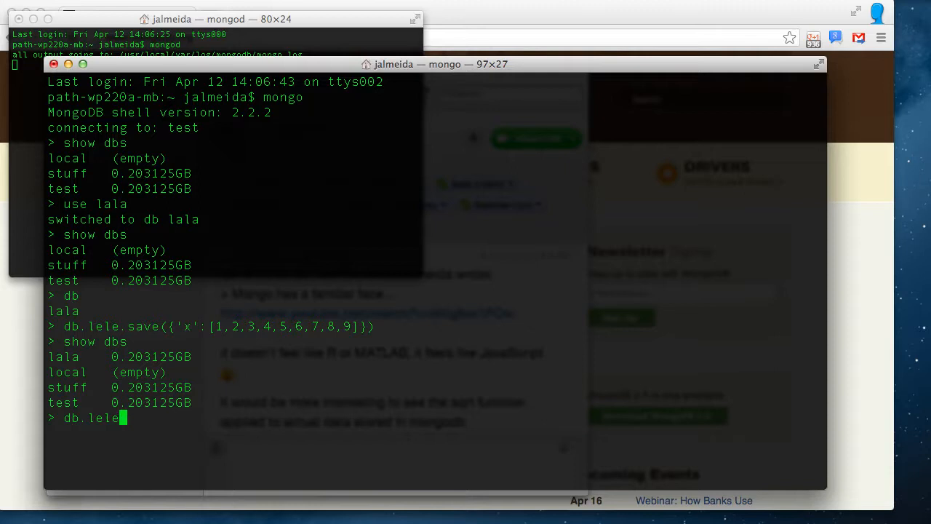
pyautogui.write('find')
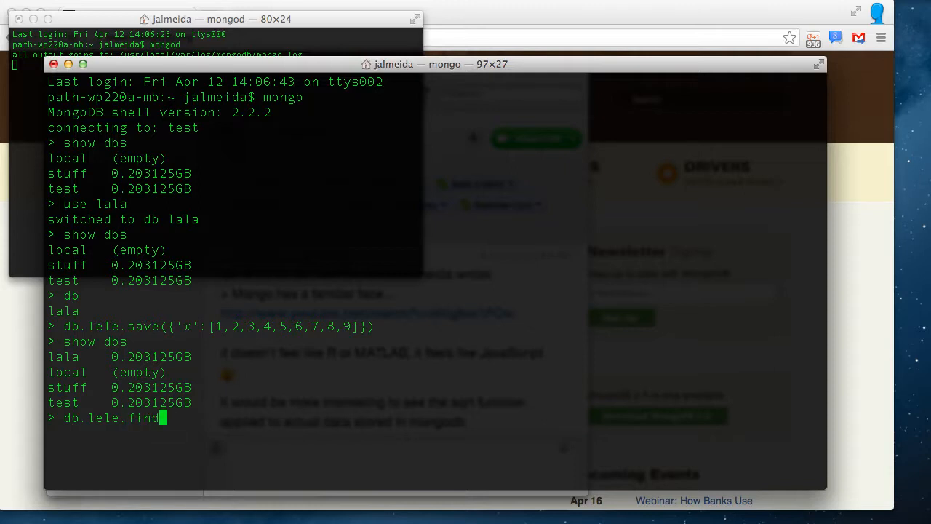
pyautogui.write('()')
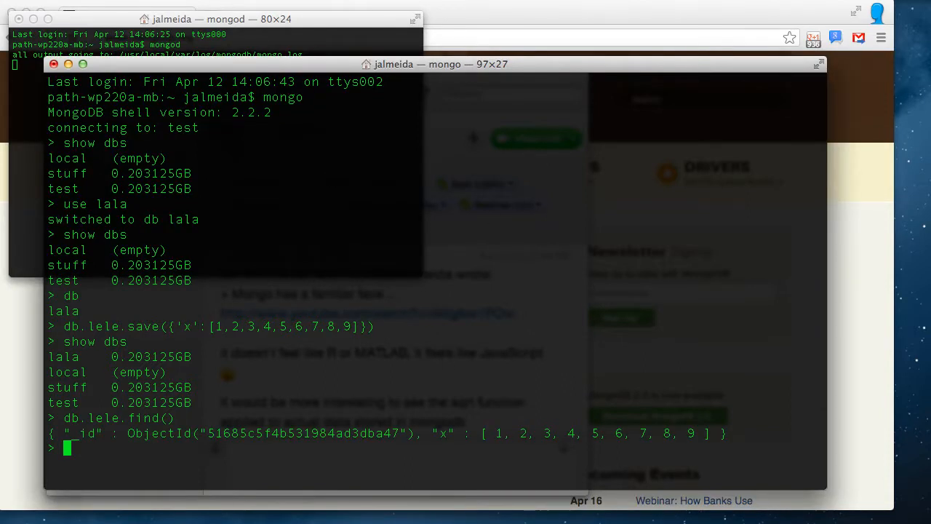
pyautogui.write('db.lele.find()')
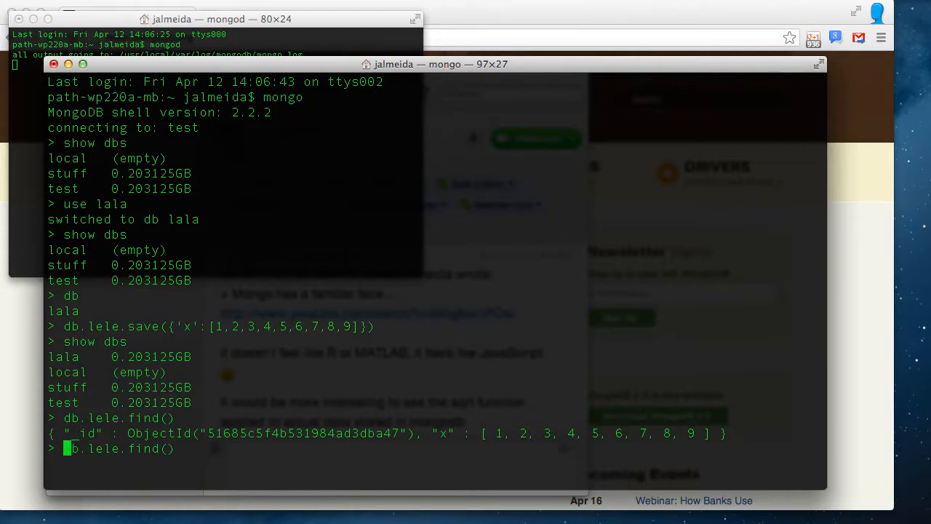
# Store the find result in var z, then display z[0] and z[0].x.
pyautogui.write('var')
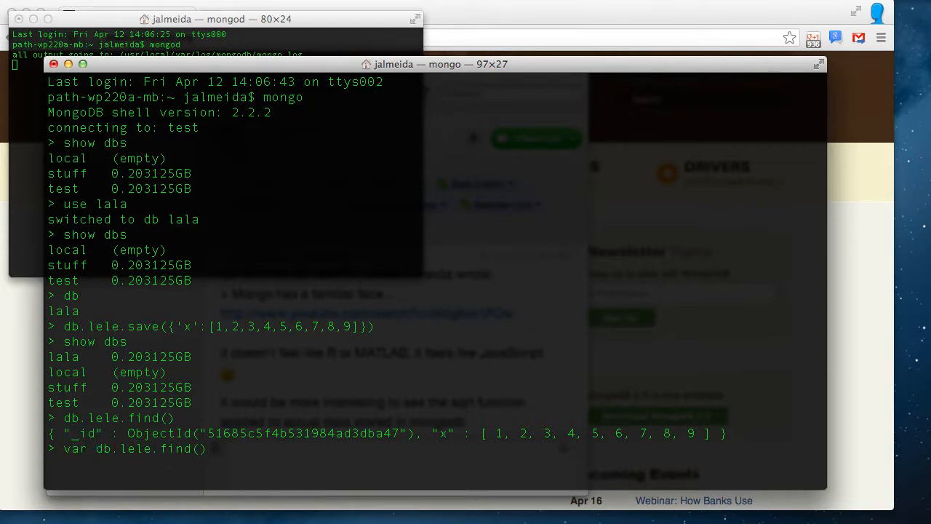
pyautogui.write('z =')
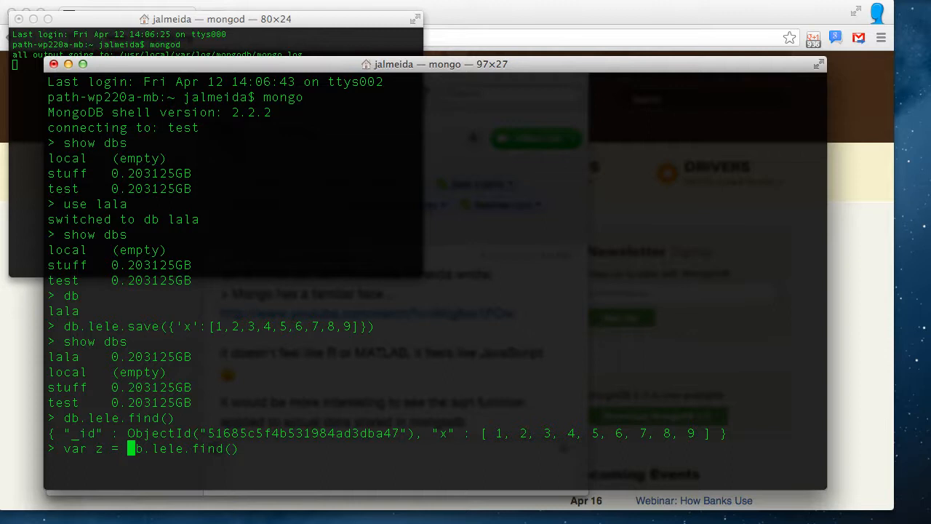
pyautogui.press('Return')
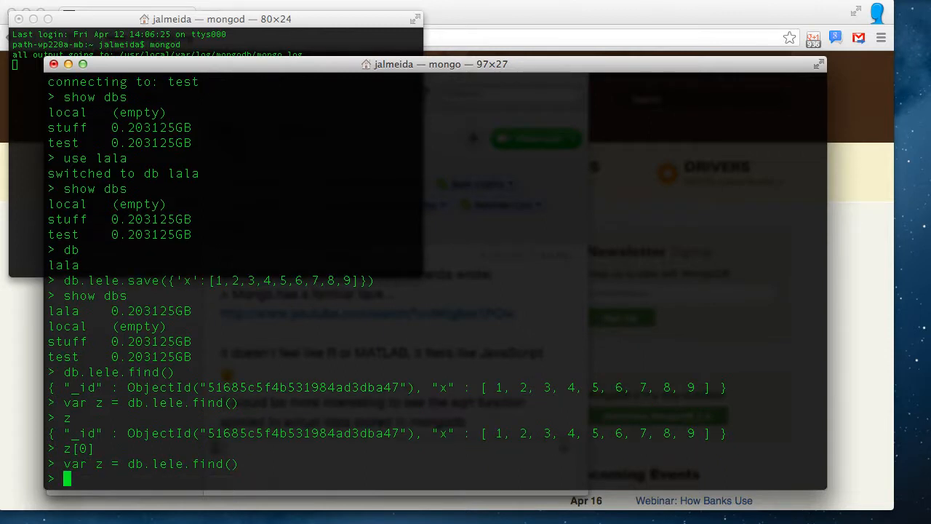
pyautogui.write('z[0]')
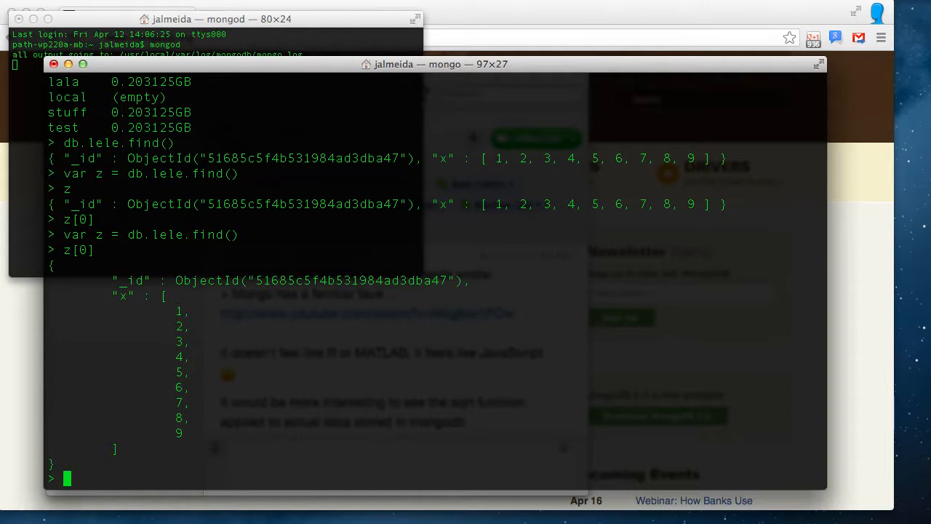
pyautogui.write('z[0]')
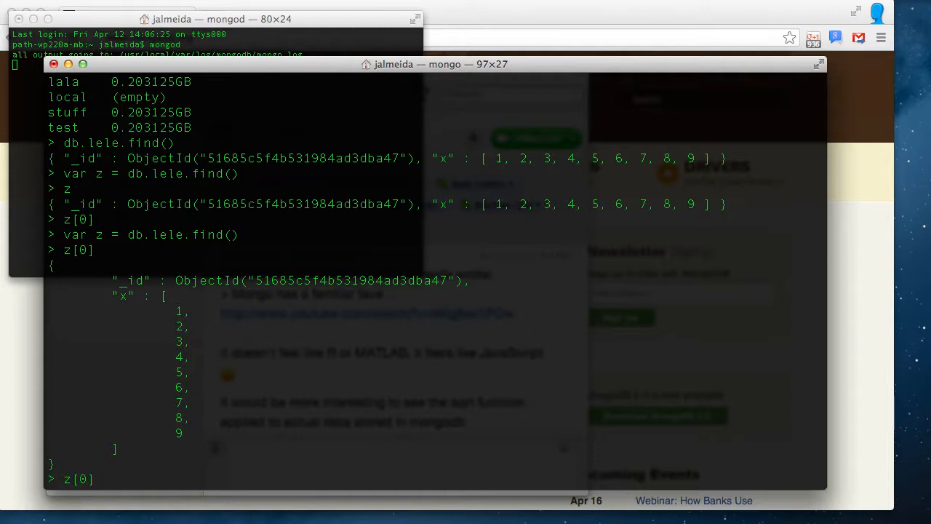
pyautogui.write('.x')
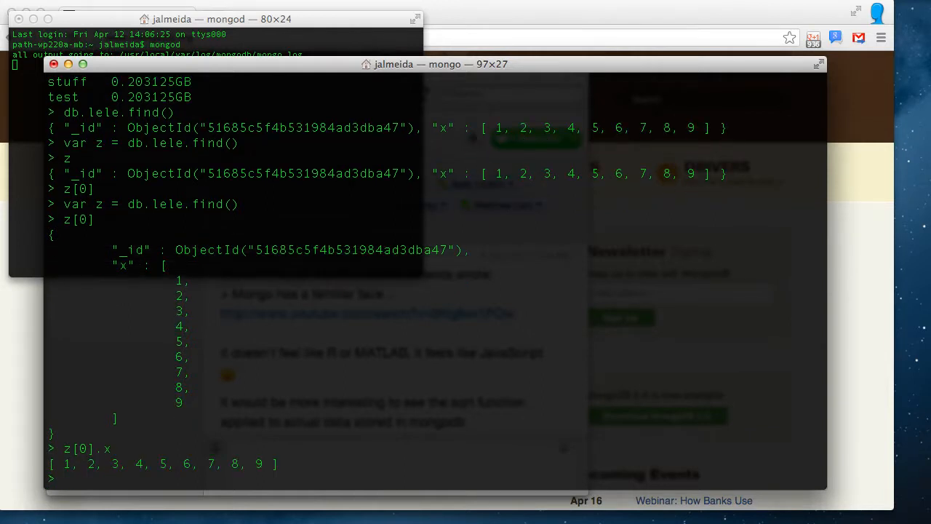
# Define f = function(a){return Math.sqrt(a)} in the shell.
pyautogui.write('f')
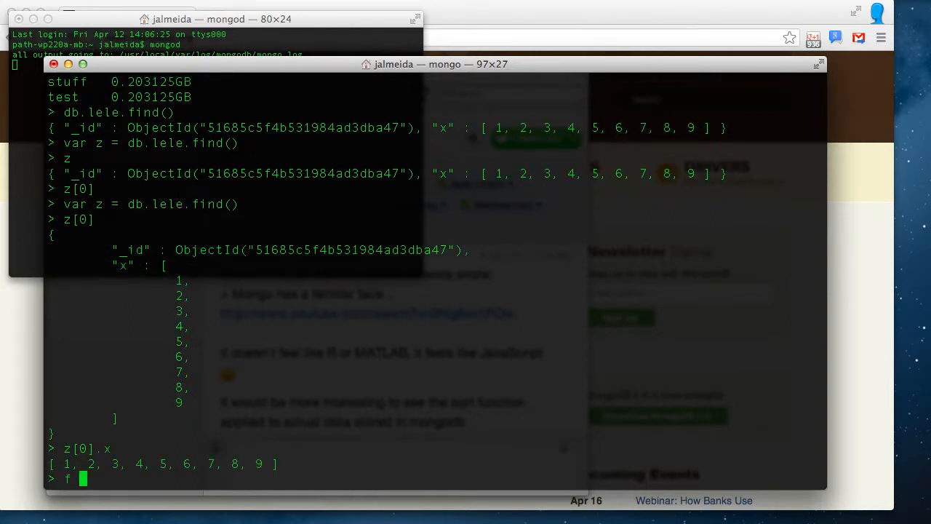
pyautogui.write('= funct')
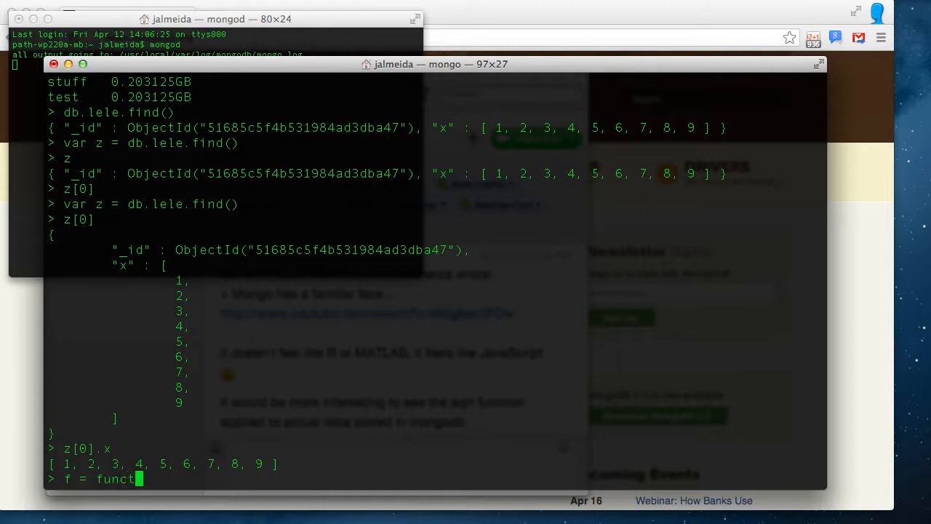
pyautogui.write('ion(a')
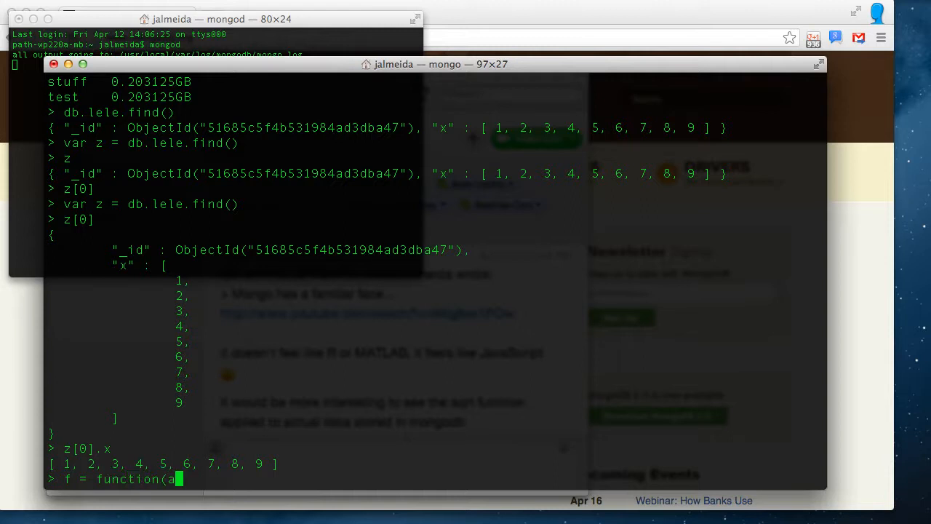
pyautogui.write('){re')
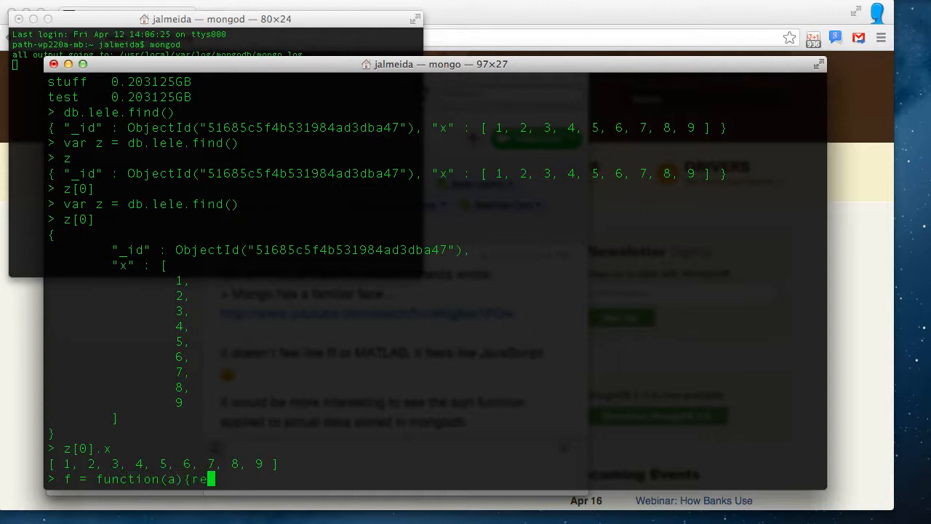
pyautogui.write('turn')
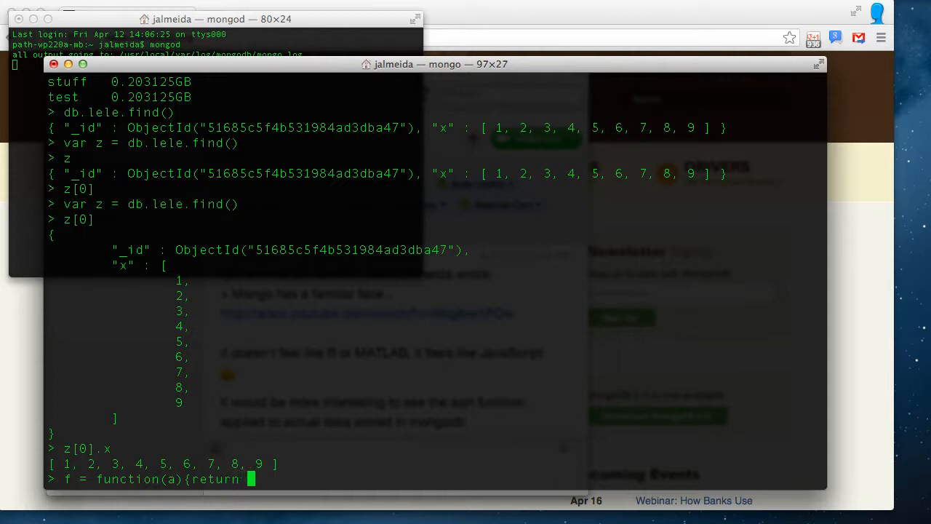
pyautogui.write('Math')
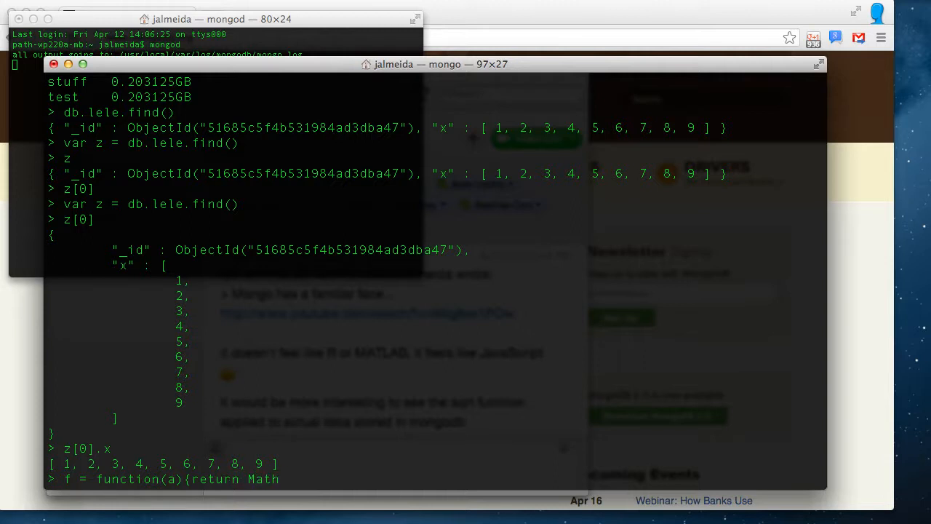
pyautogui.write('sq')
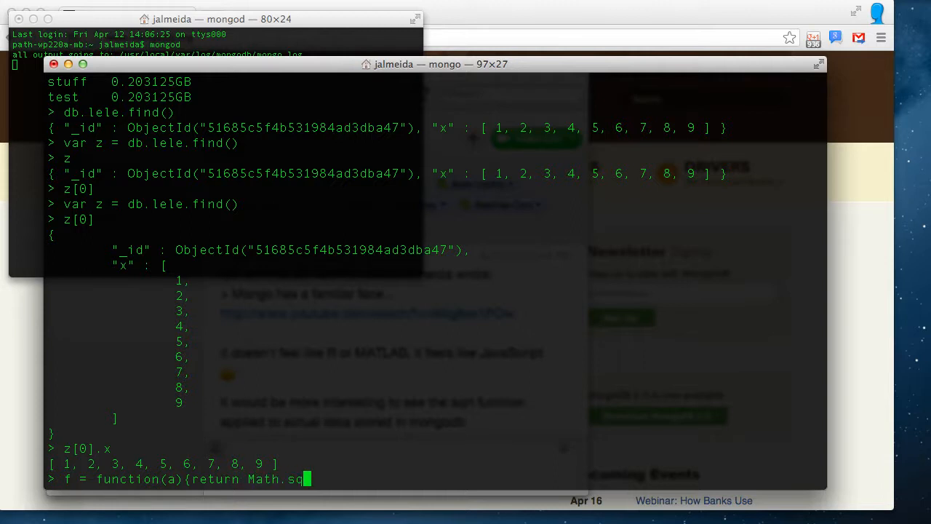
pyautogui.write('rt')
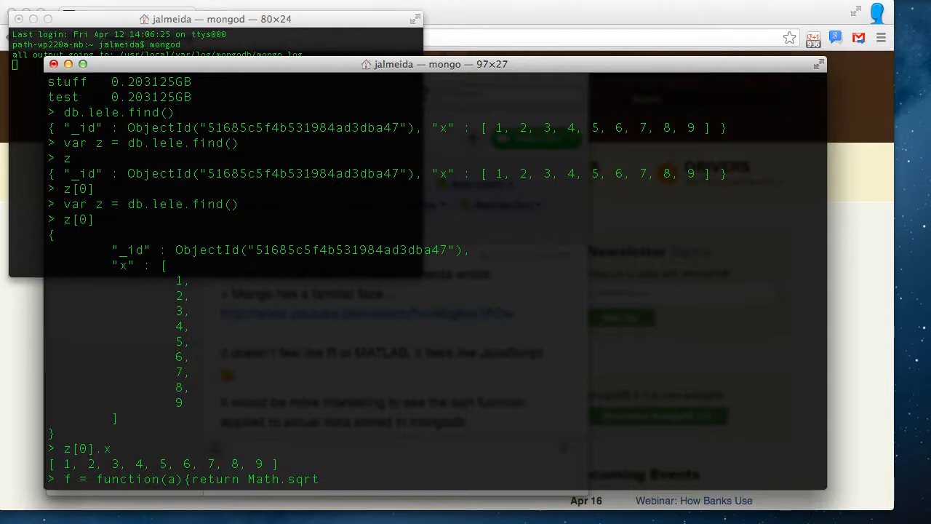
pyautogui.write('(a)')
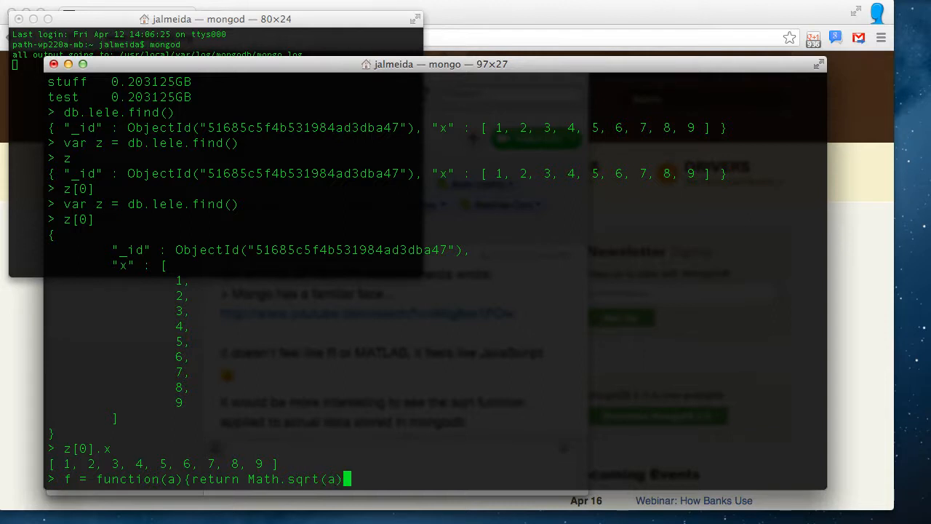
pyautogui.write('}')
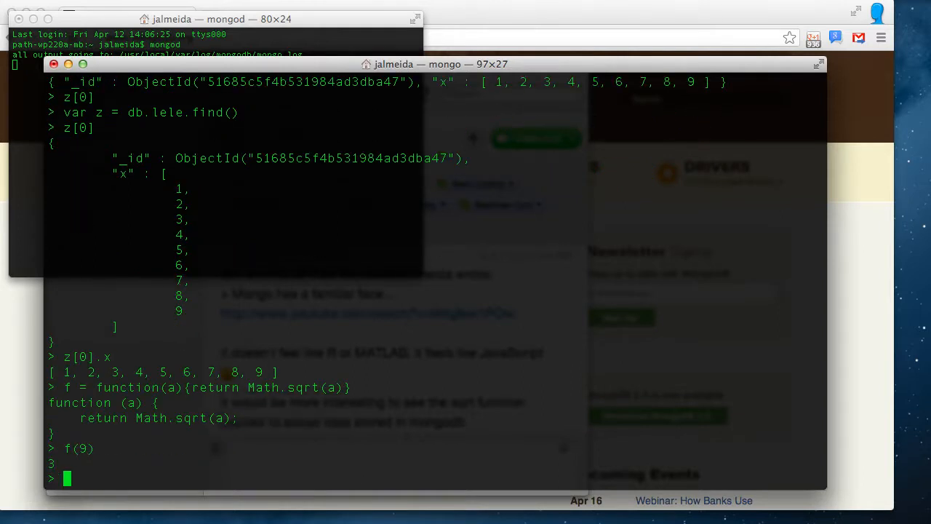
# Check that f(9) returns 3, then begin typing z[0].x.map.
pyautogui.write('f(9)')
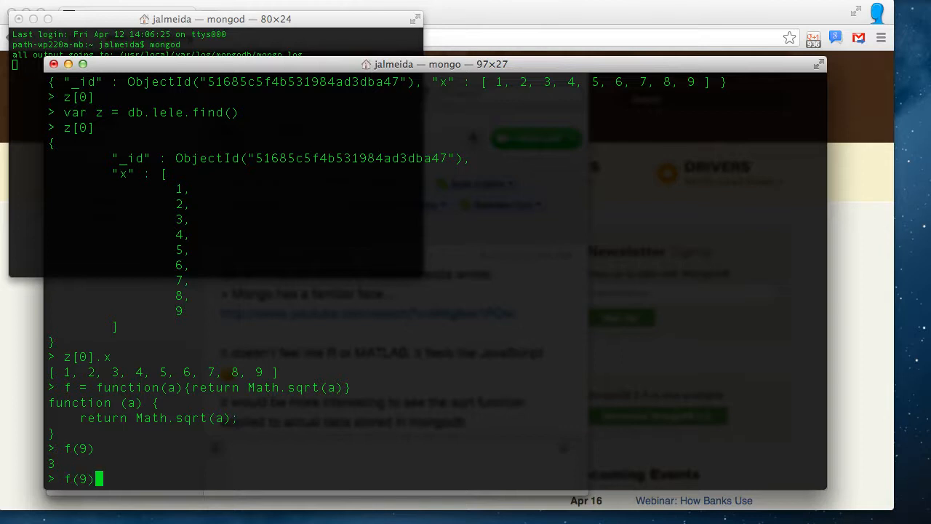
pyautogui.write('z[0].x')
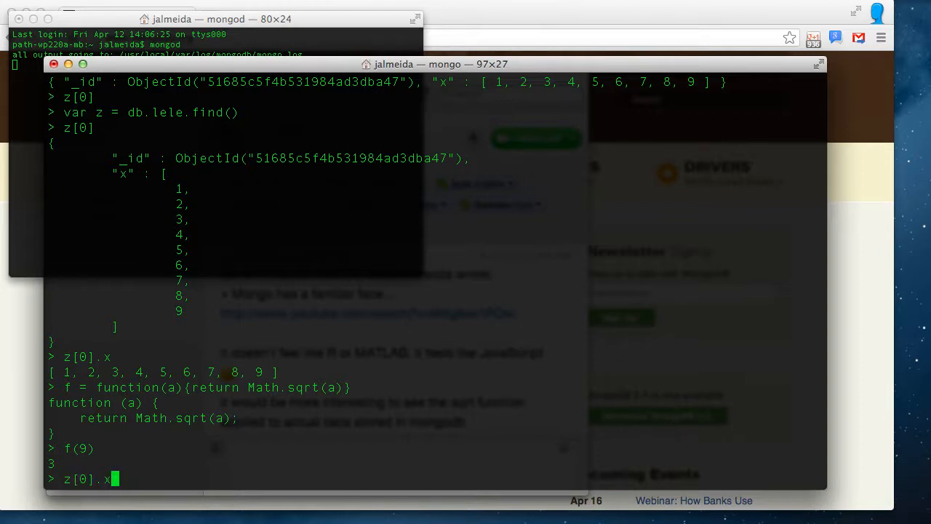
pyautogui.write('.map')
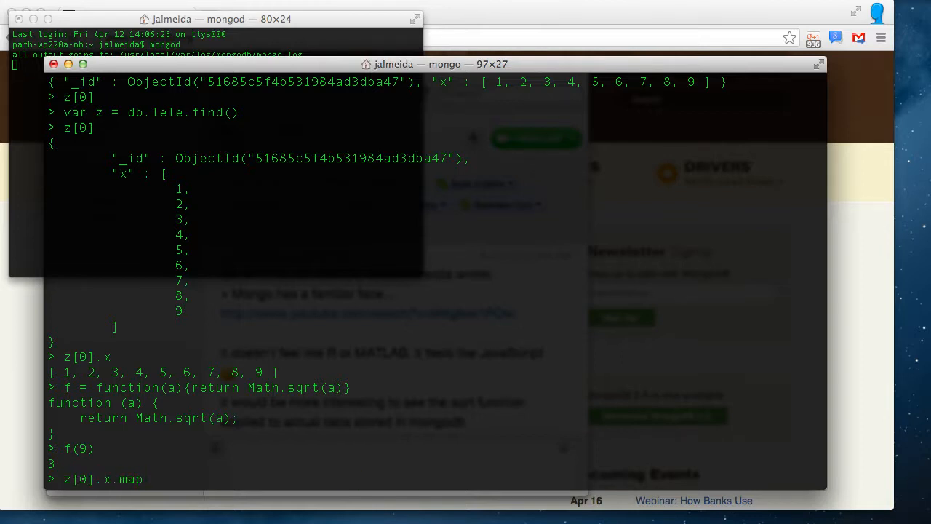
pyautogui.press('Return')
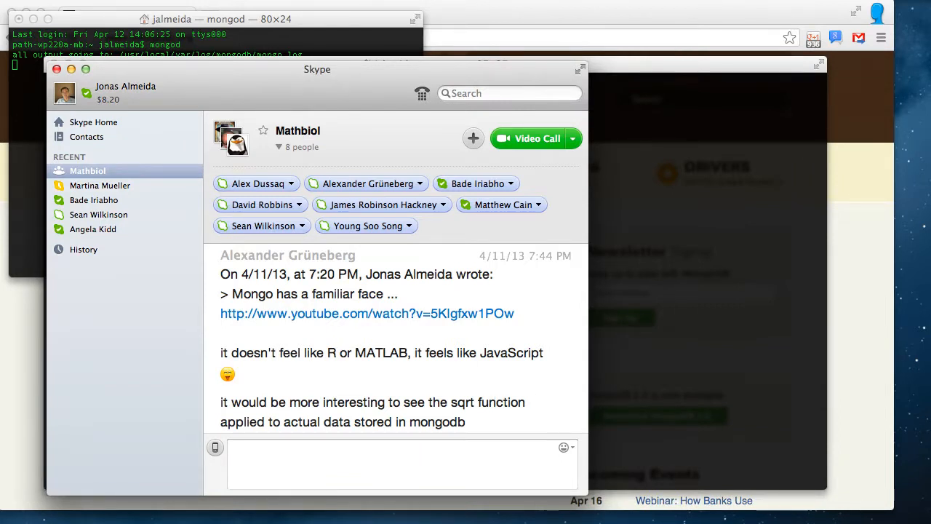
pyautogui.moveTo(595, 367)
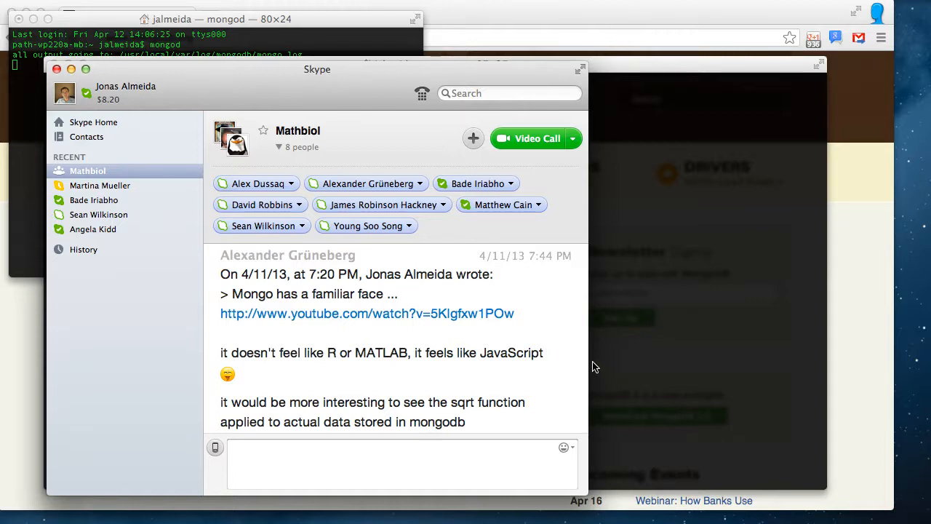